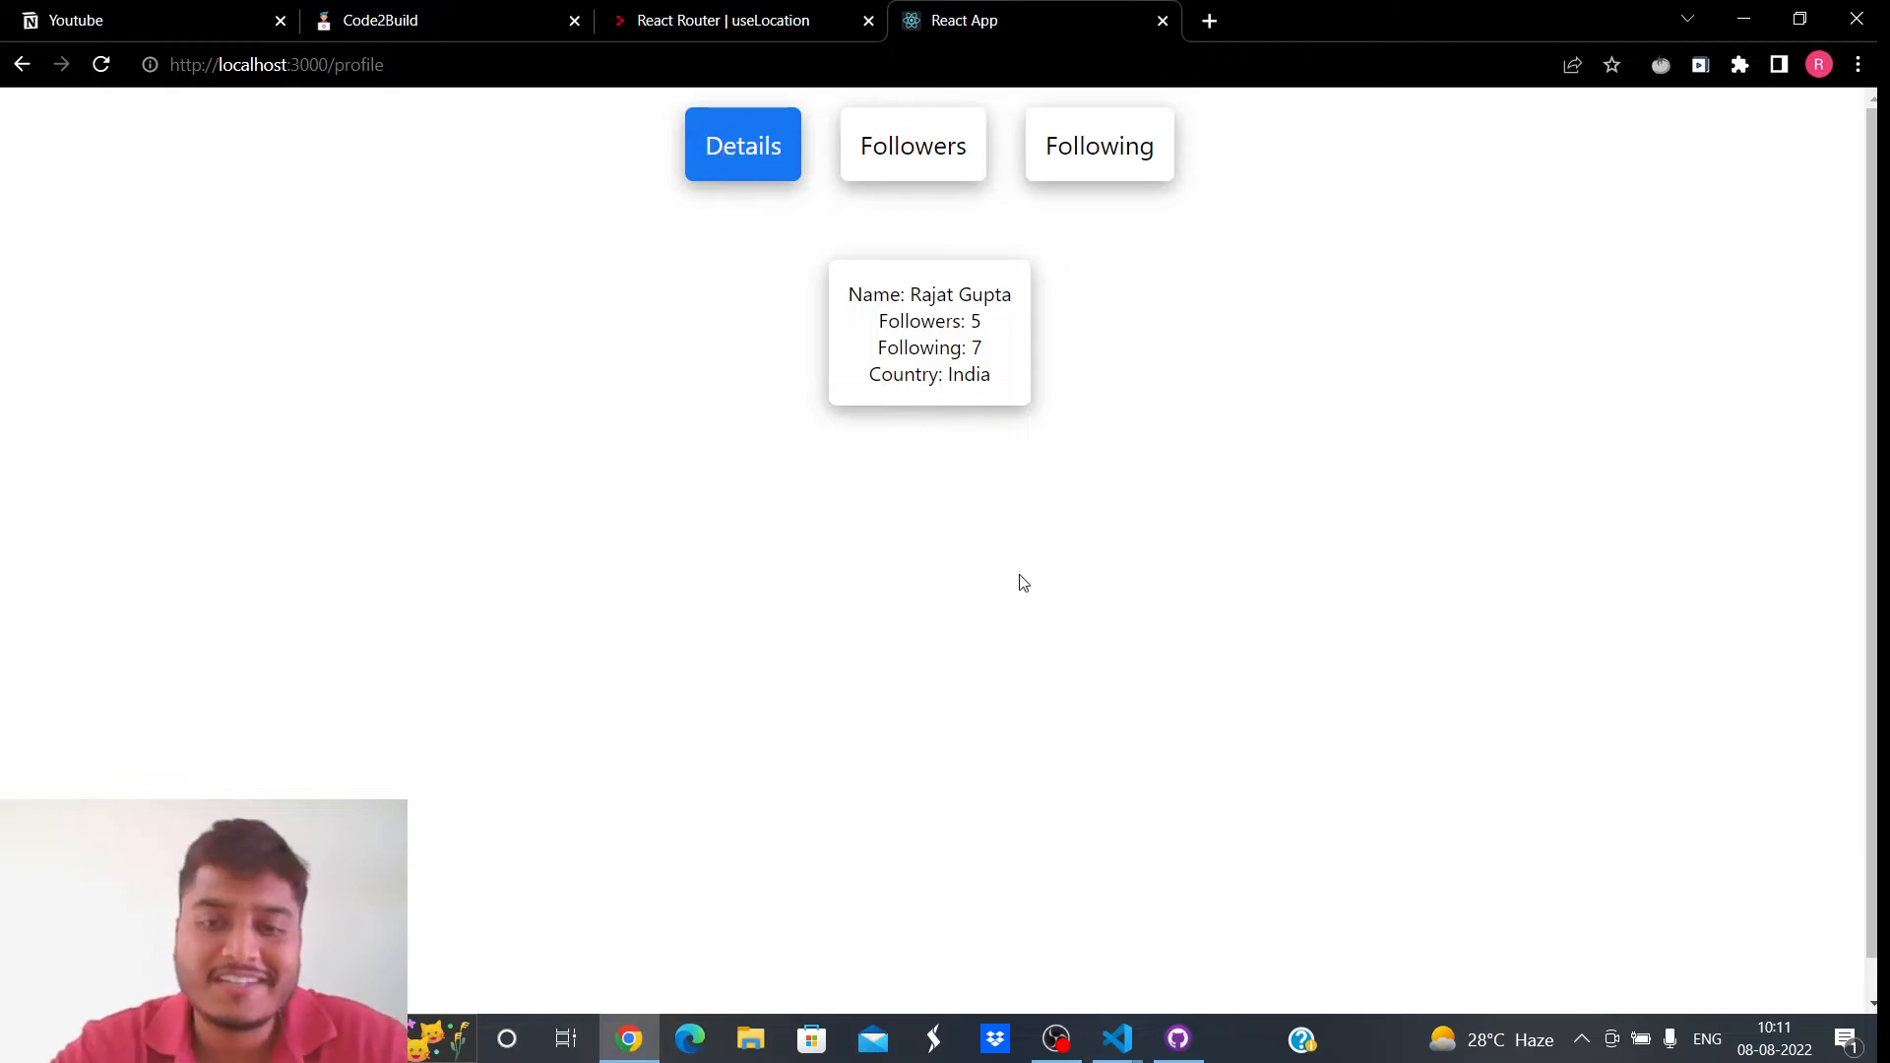
Bring up the Code2Build home page with the React Router Playlist banner at localhost:3001.
click(379, 20)
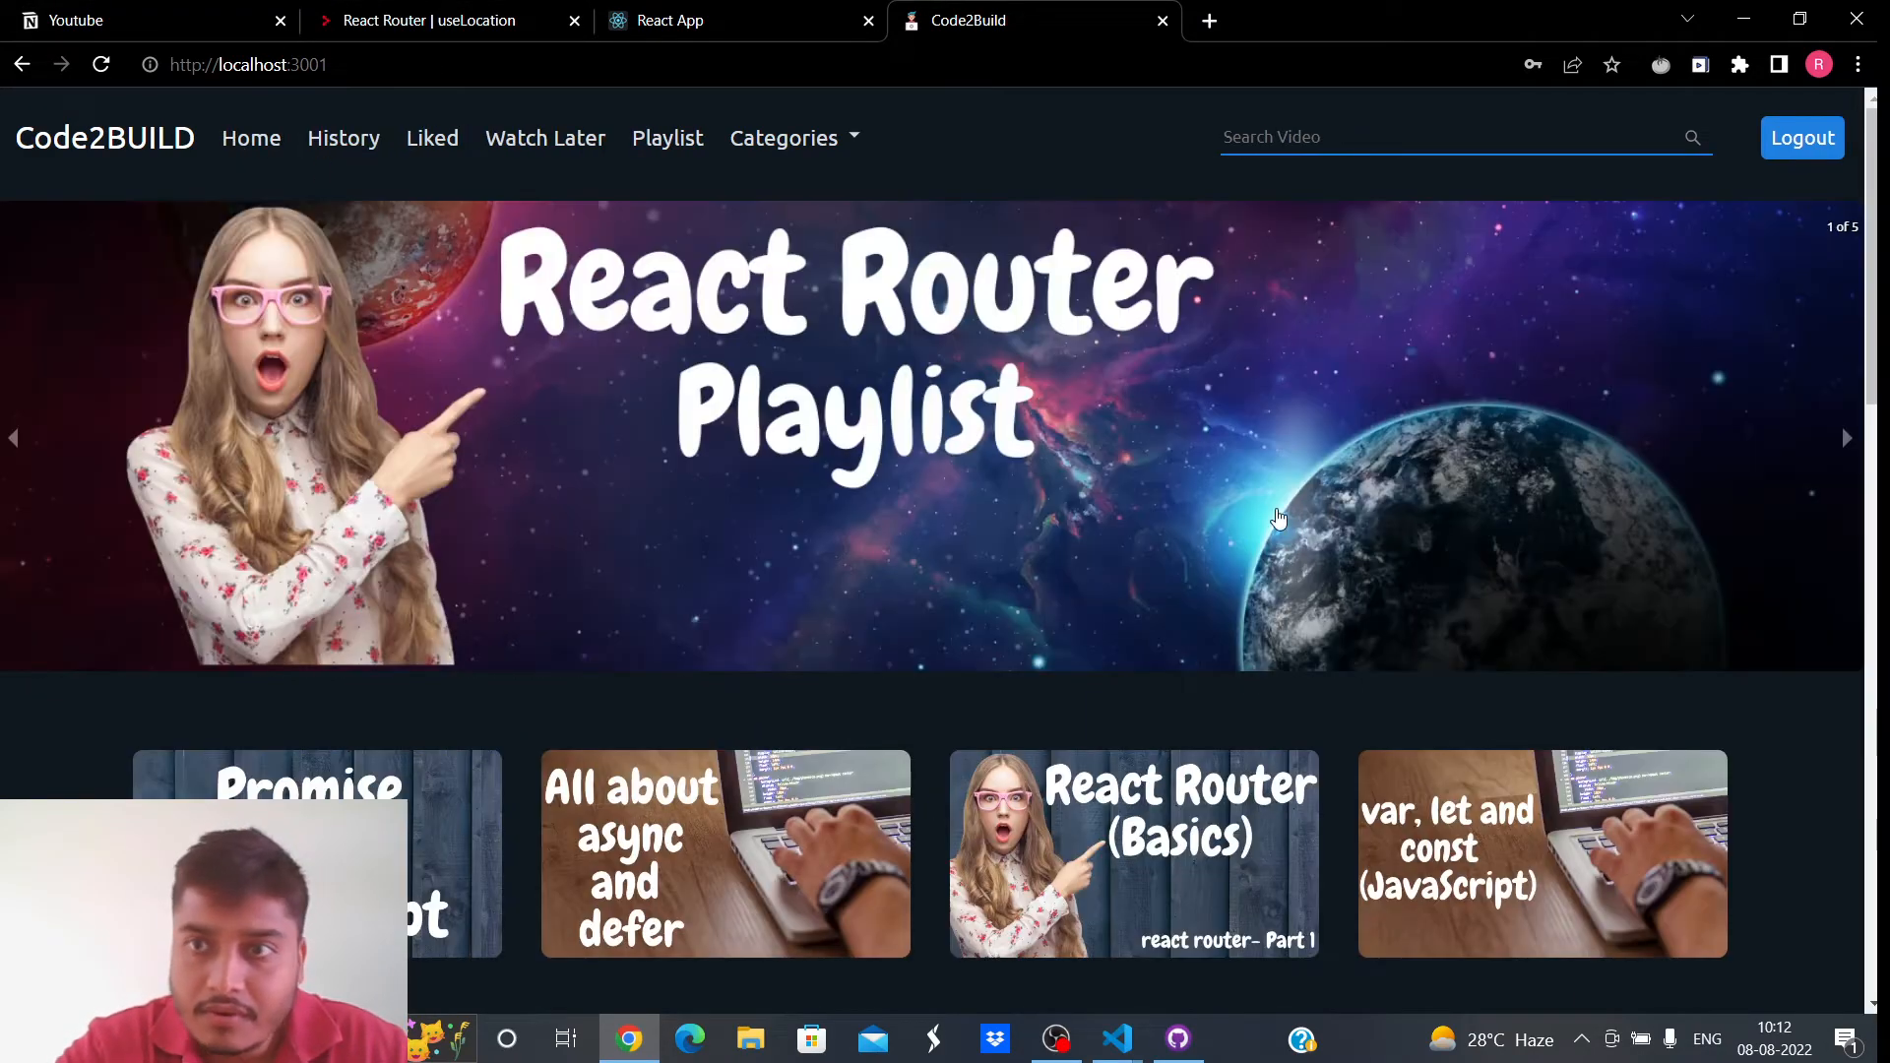
Show the History page listing watched videos with a Remove From History option.
click(343, 137)
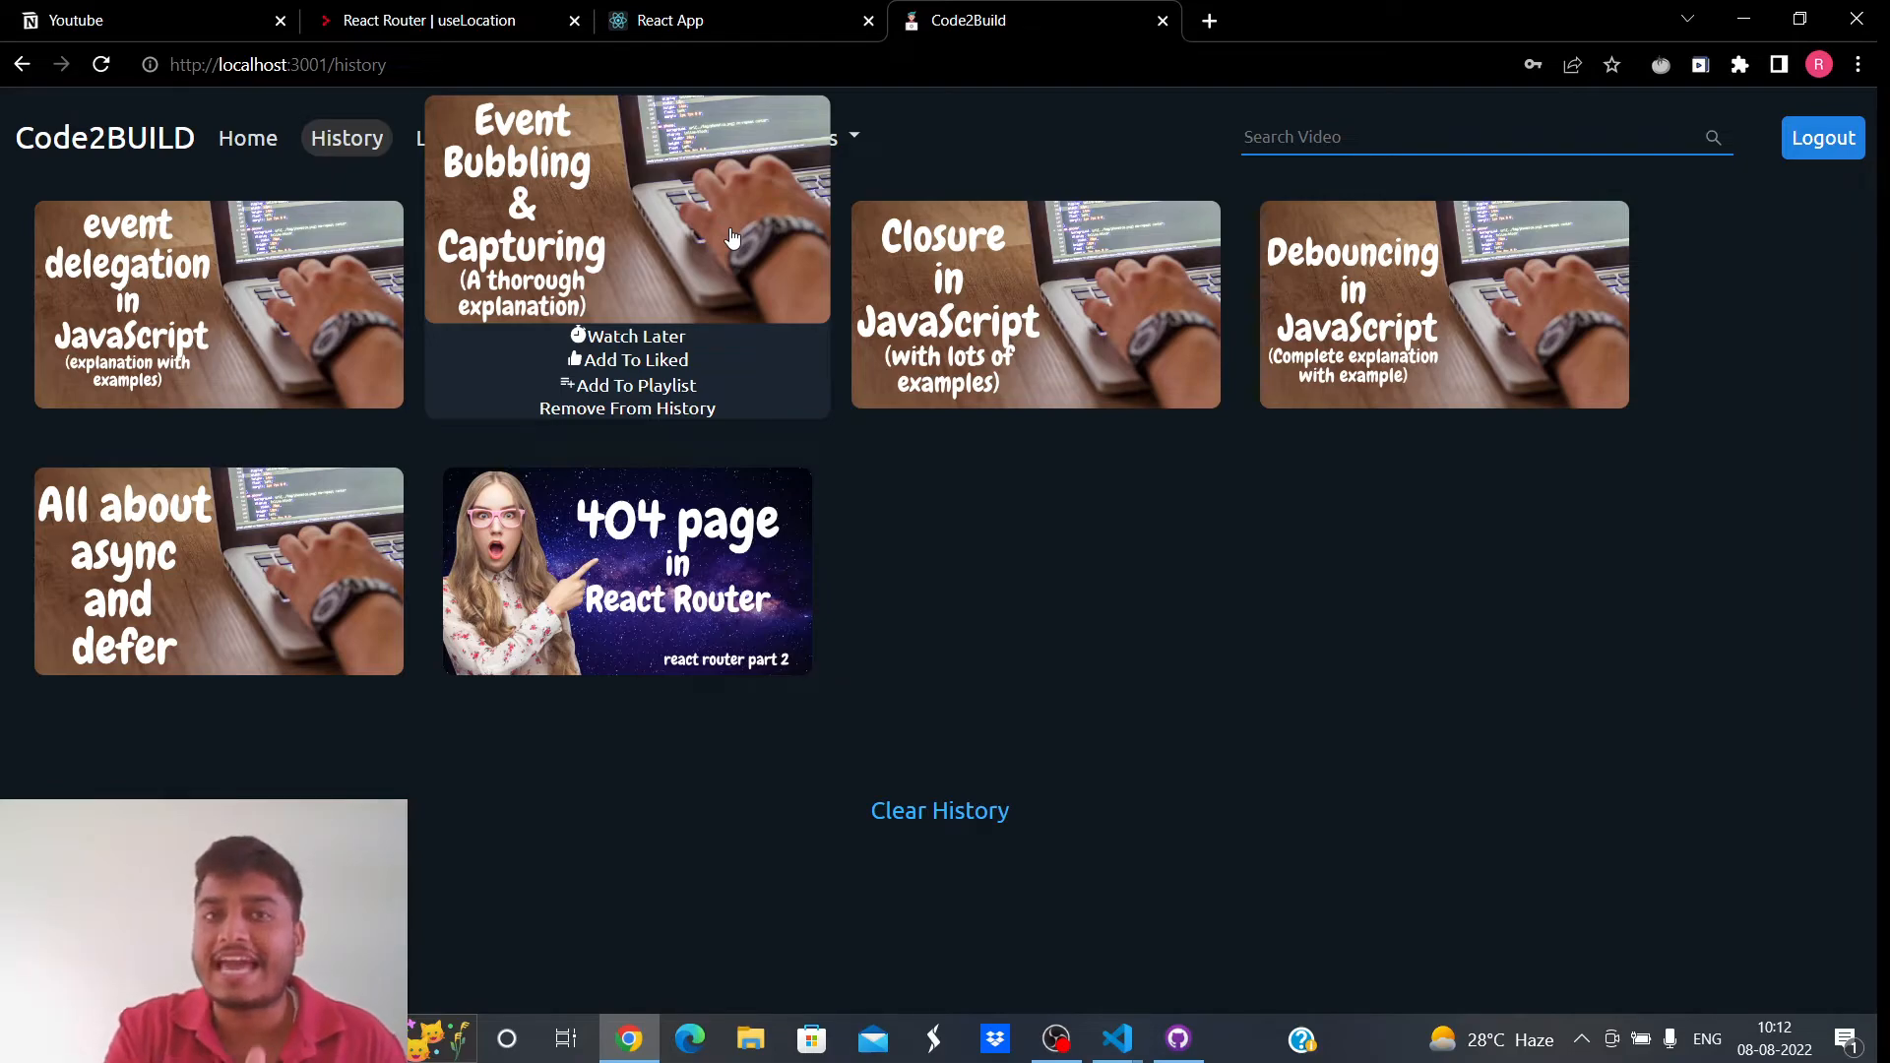
click(441, 20)
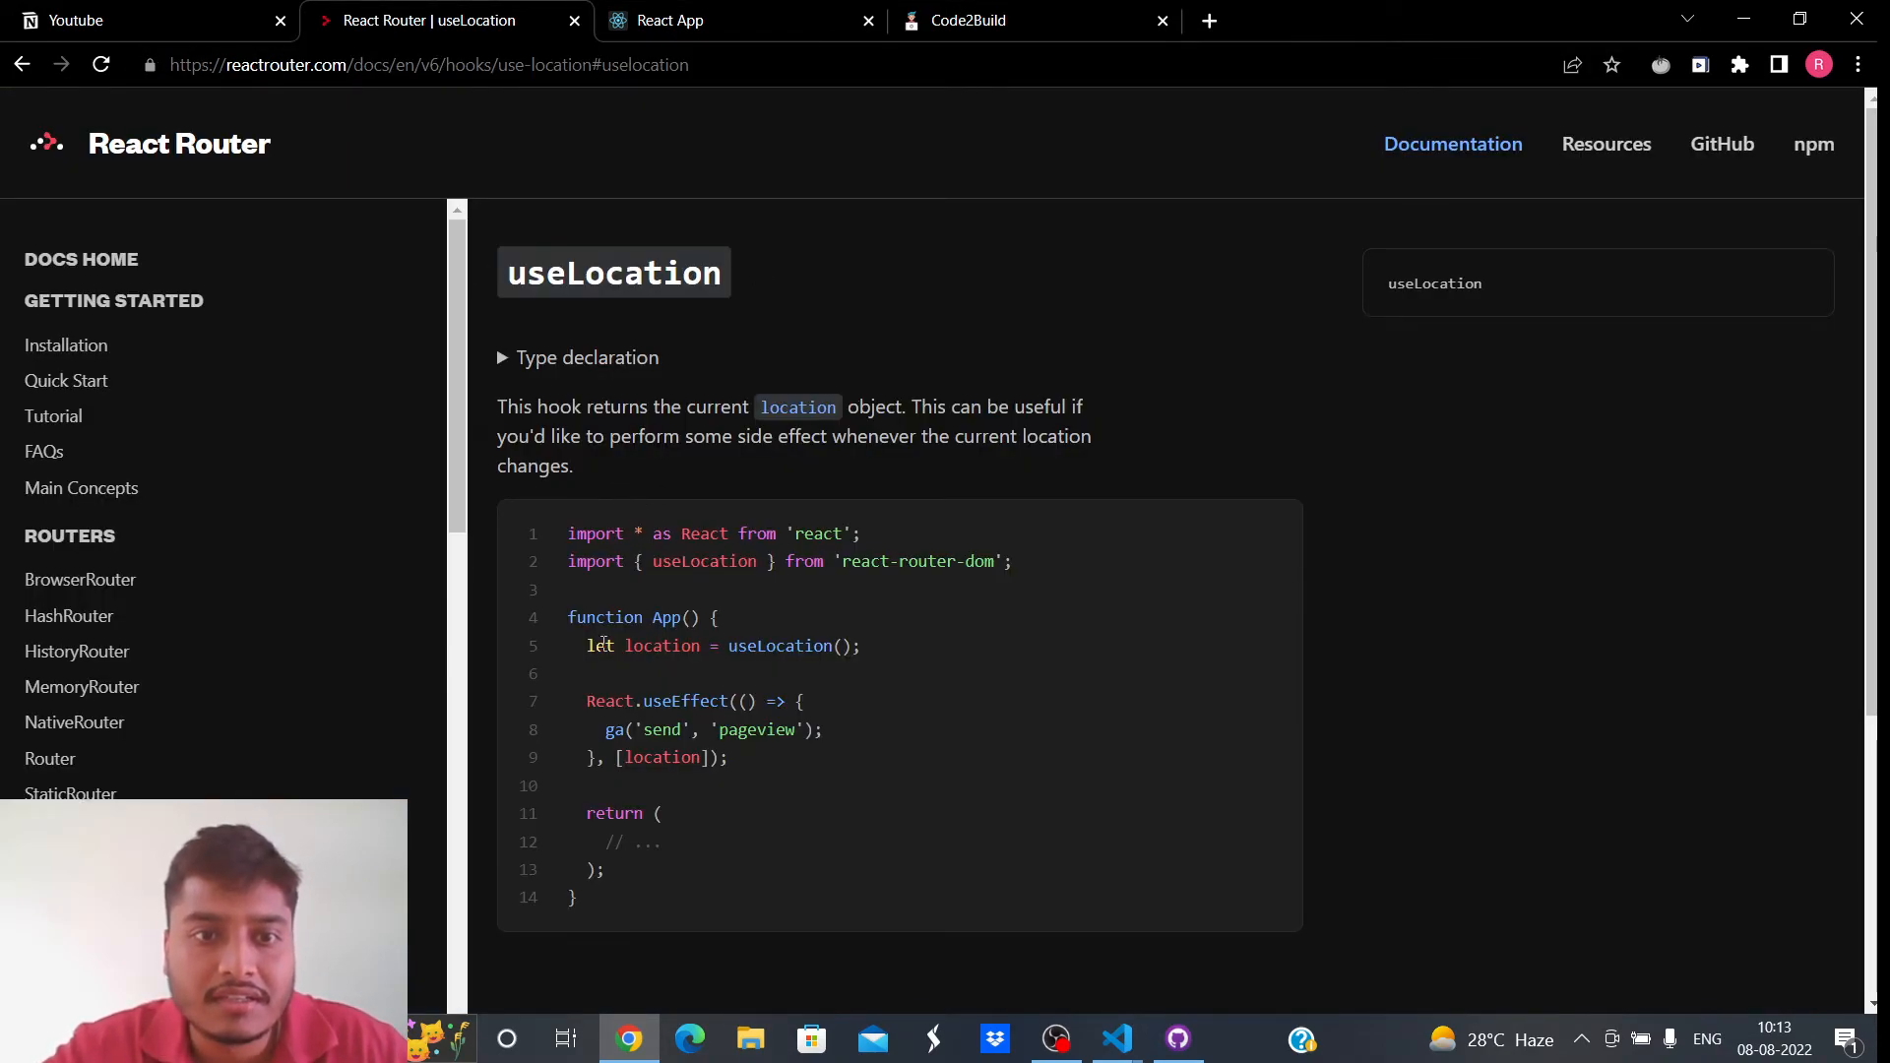
mouse_move(1045, 281)
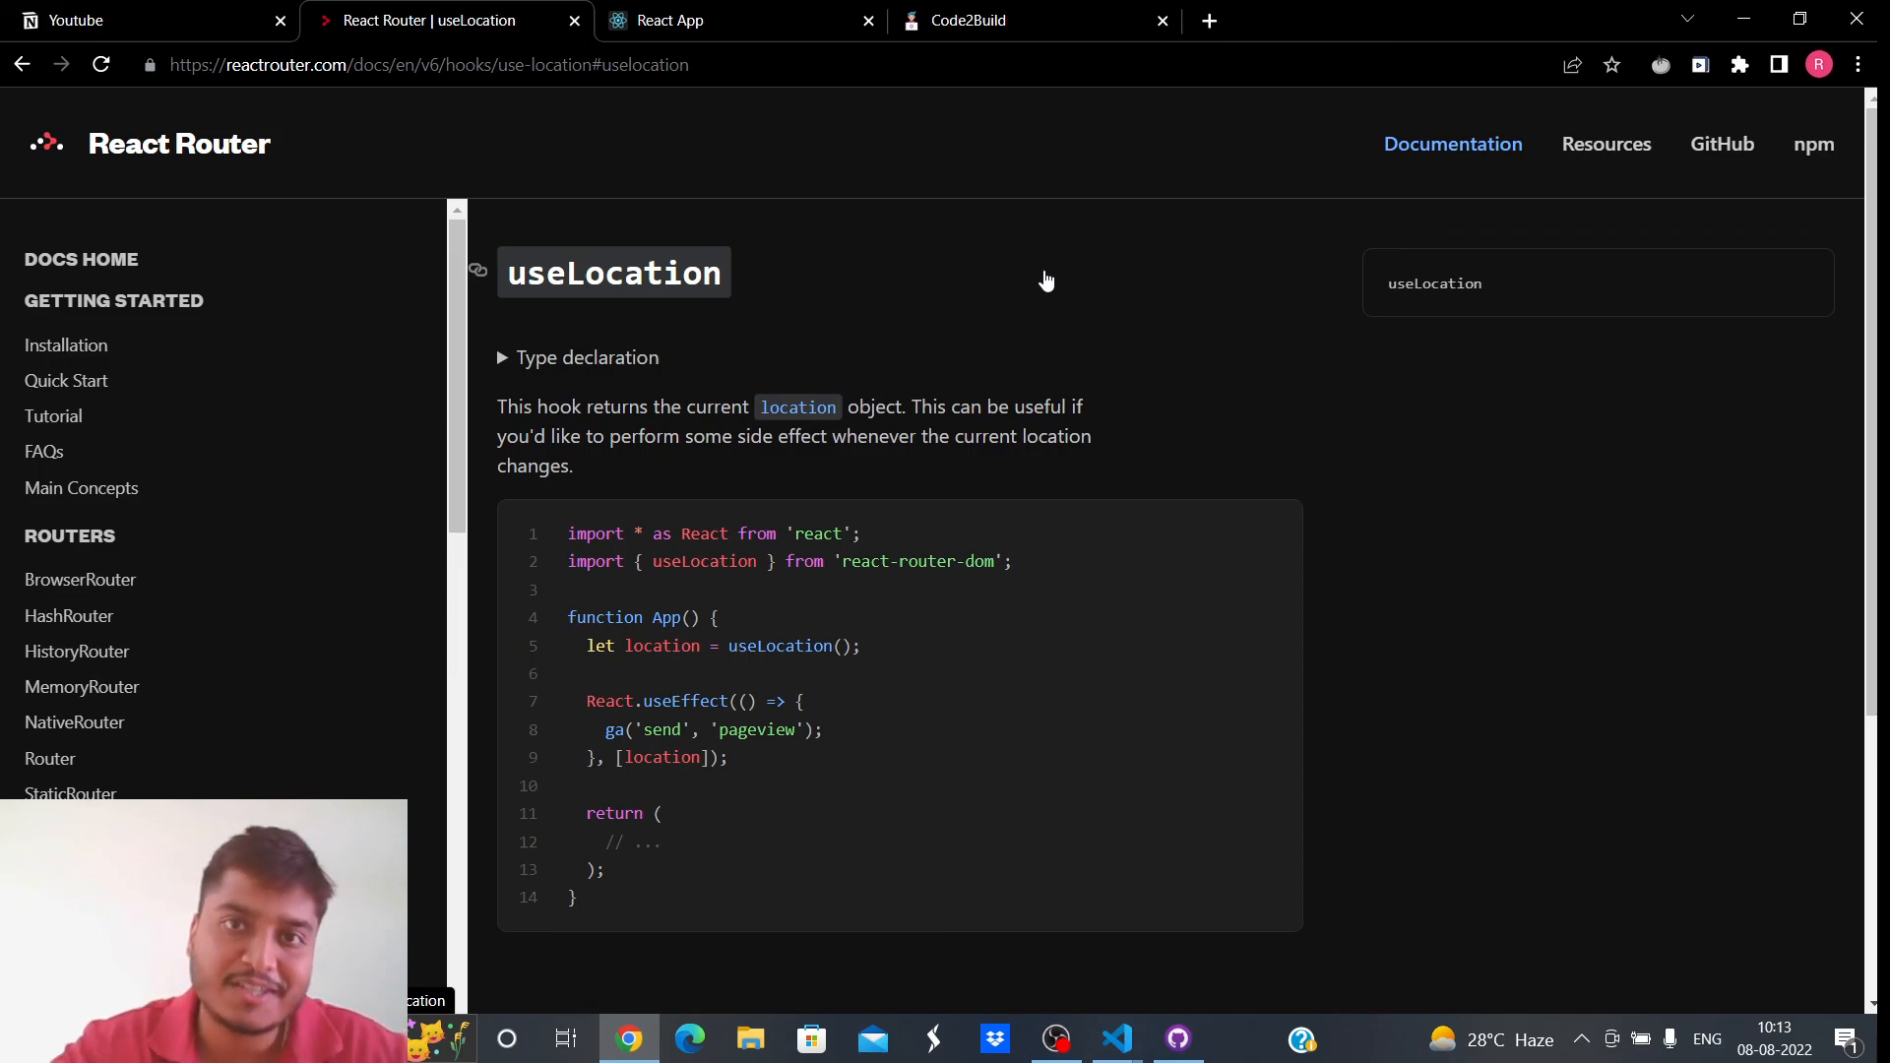